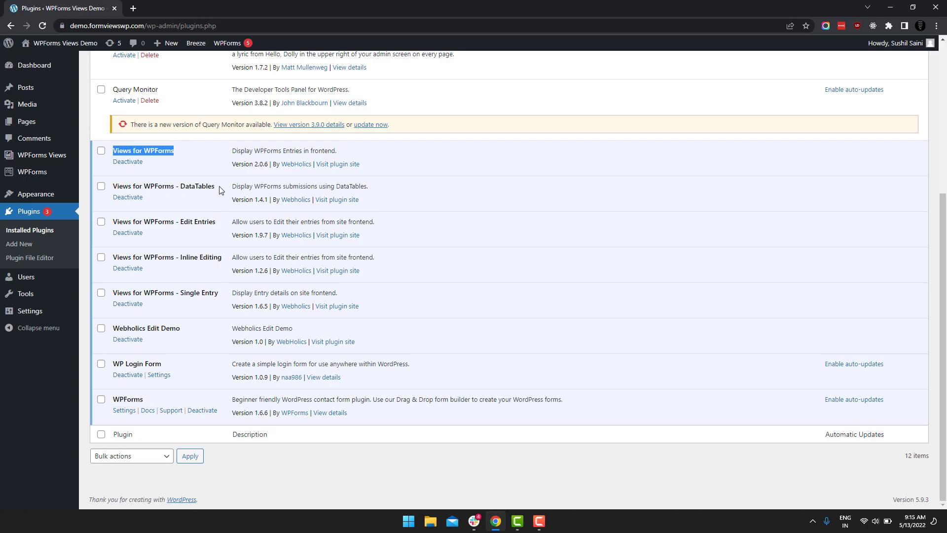
# - Confirm the Views for WPForms - DataTables add-on is active and add a new view
pyautogui.doubleClick(164, 186)
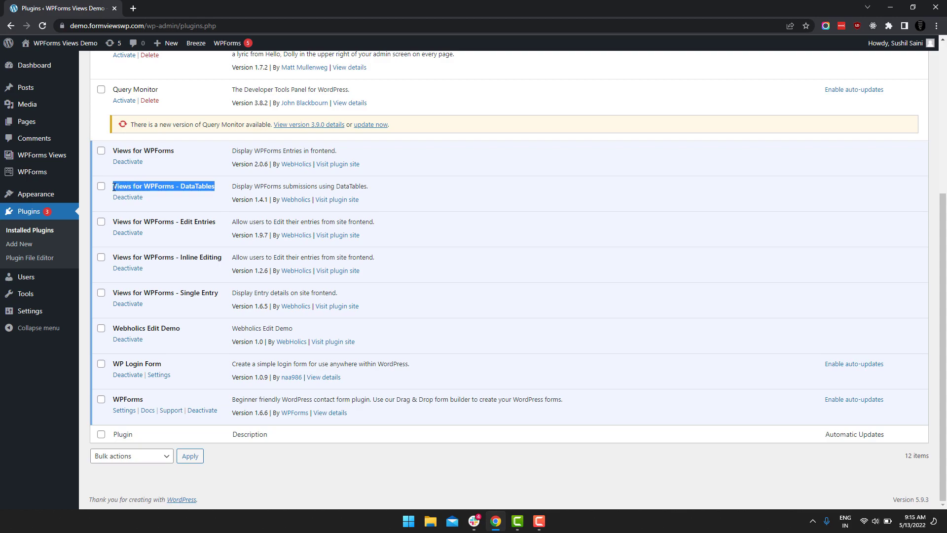
pyautogui.moveTo(41, 155)
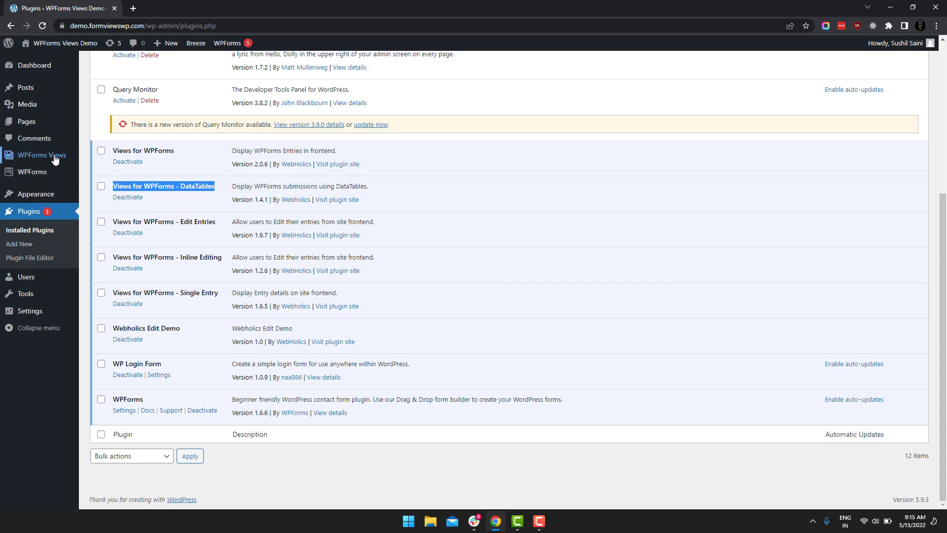
pyautogui.click(101, 174)
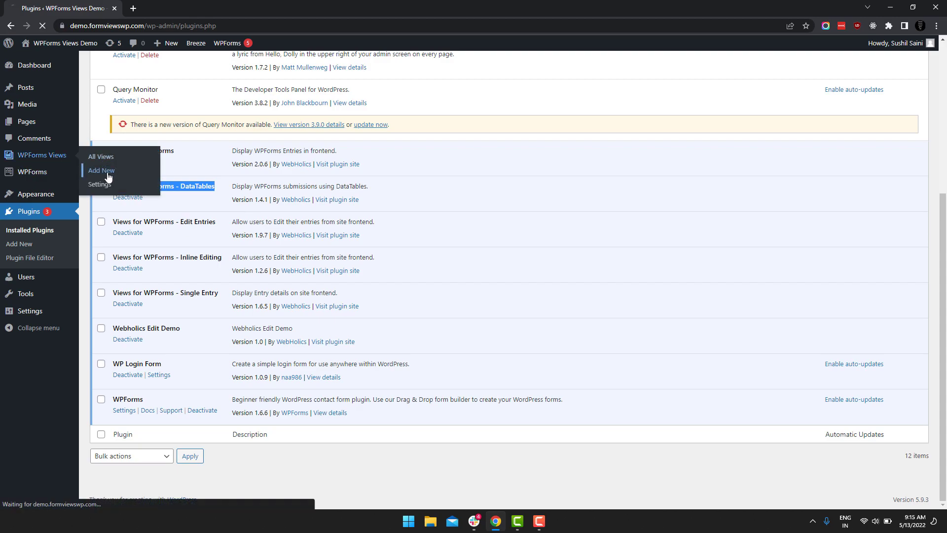
# - Title the view 'Allow Export of User's Entries' and select View Form as its source
pyautogui.click(101, 170)
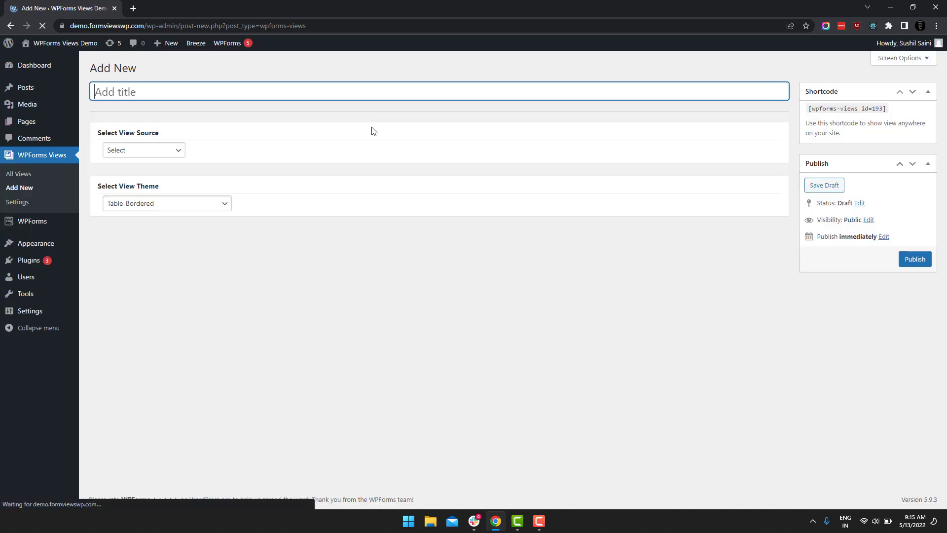
pyautogui.write('A')
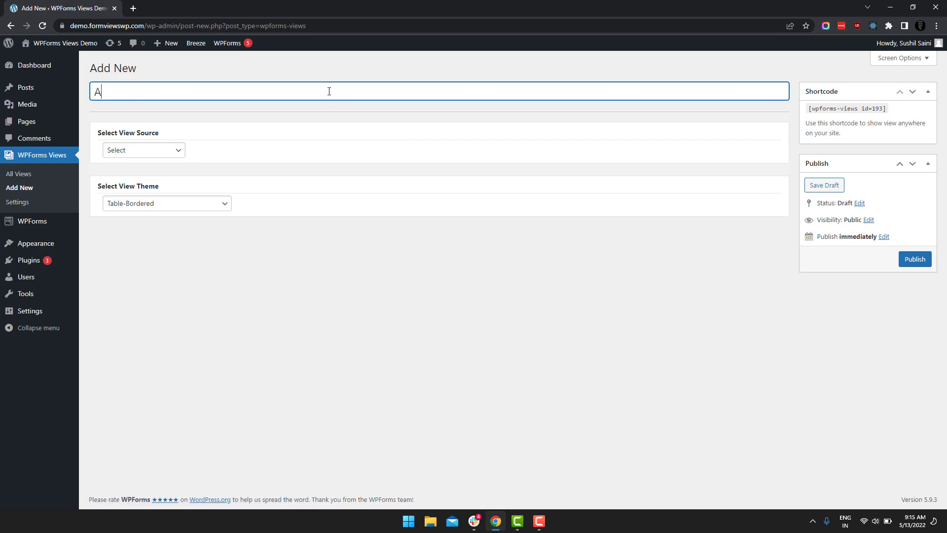
pyautogui.write('llow E')
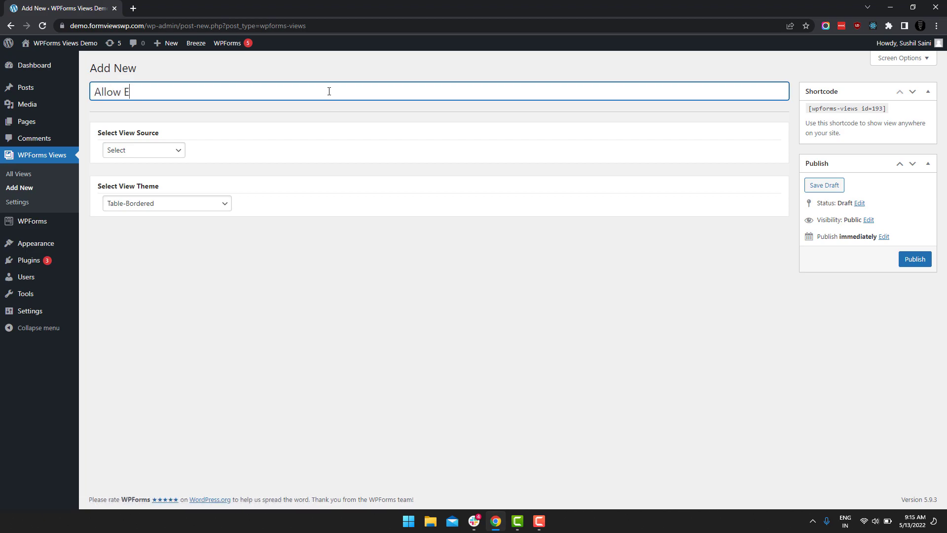
pyautogui.write('xport')
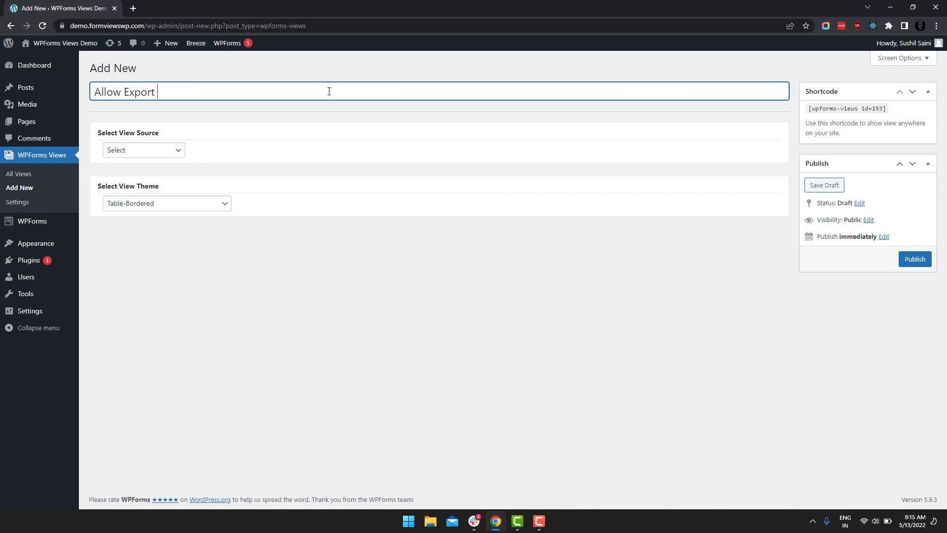
pyautogui.click(143, 150)
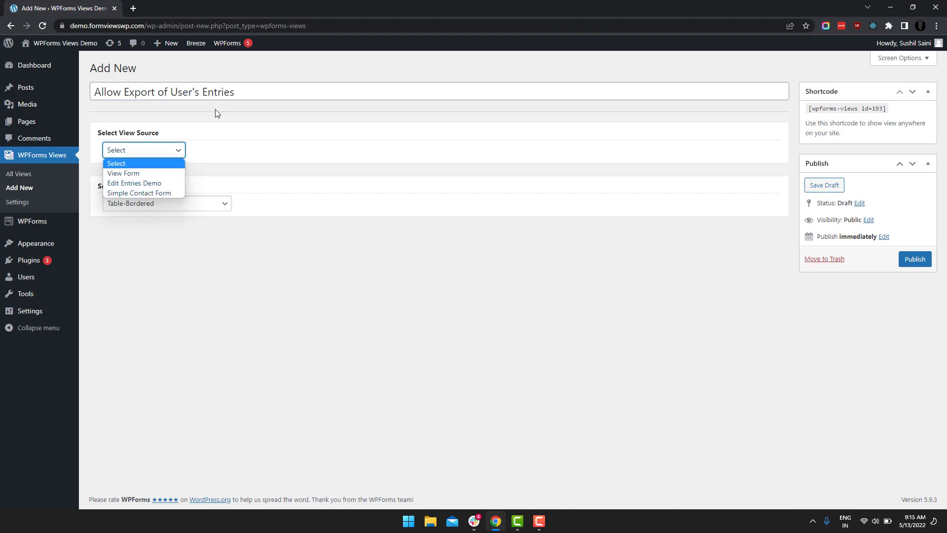
pyautogui.moveTo(193, 131)
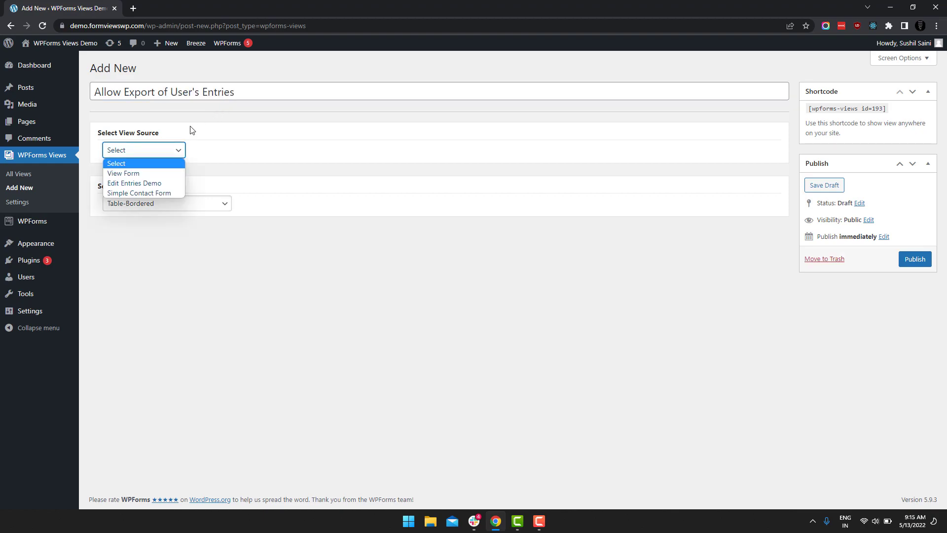
pyautogui.moveTo(203, 147)
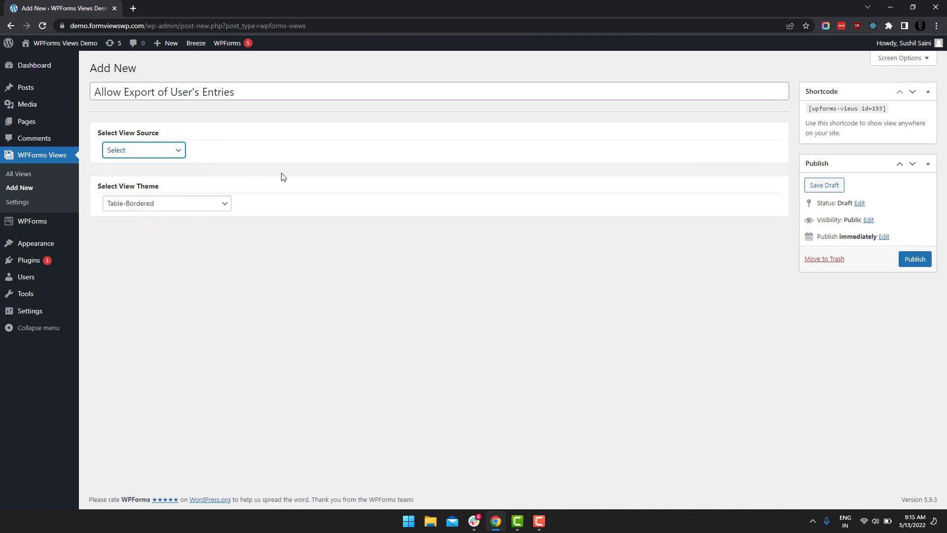
pyautogui.click(143, 150)
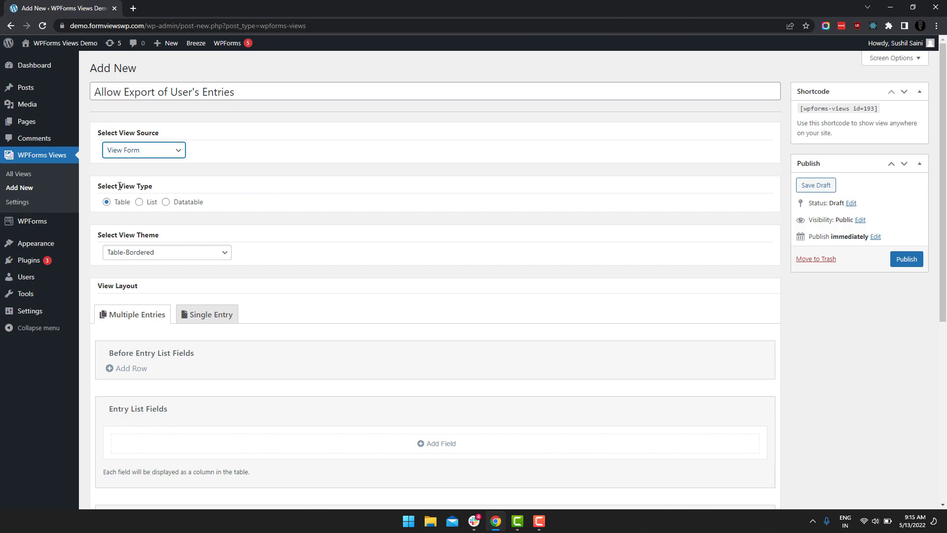
# - Switch the view type to Datatable and confirm the layout reset
pyautogui.click(166, 201)
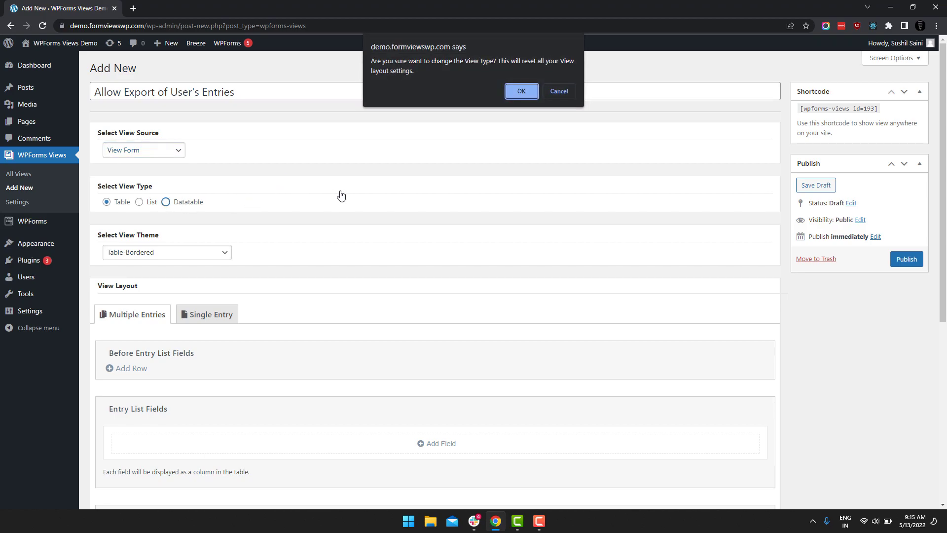
pyautogui.click(521, 91)
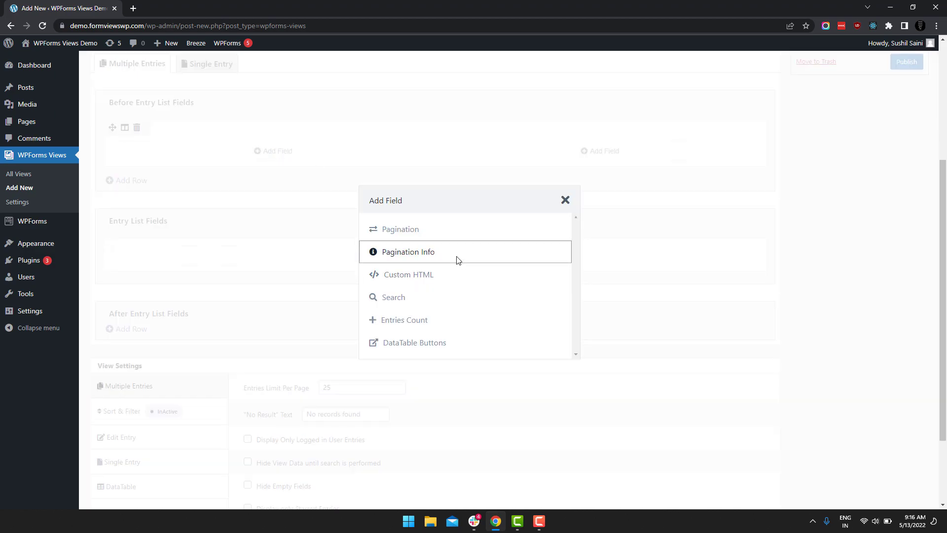
pyautogui.scroll(-3)
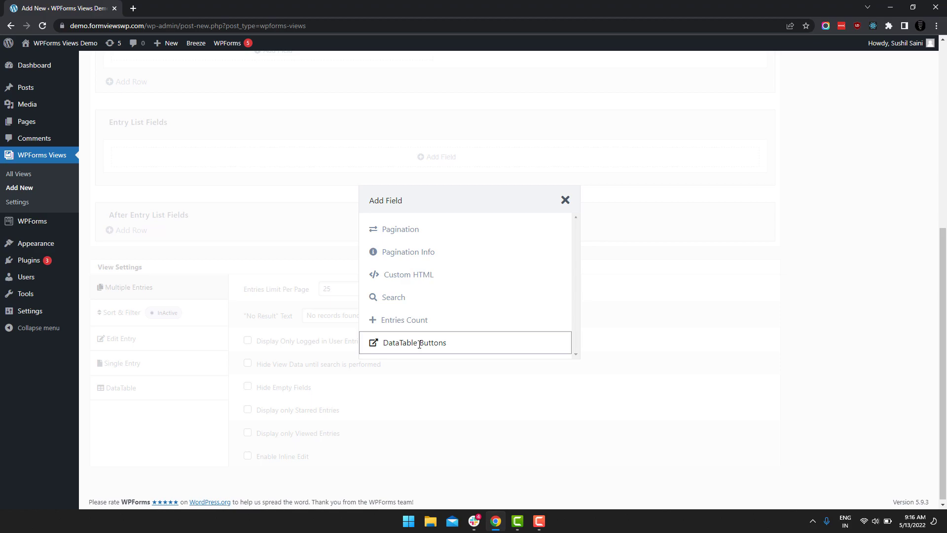
pyautogui.moveTo(400, 229)
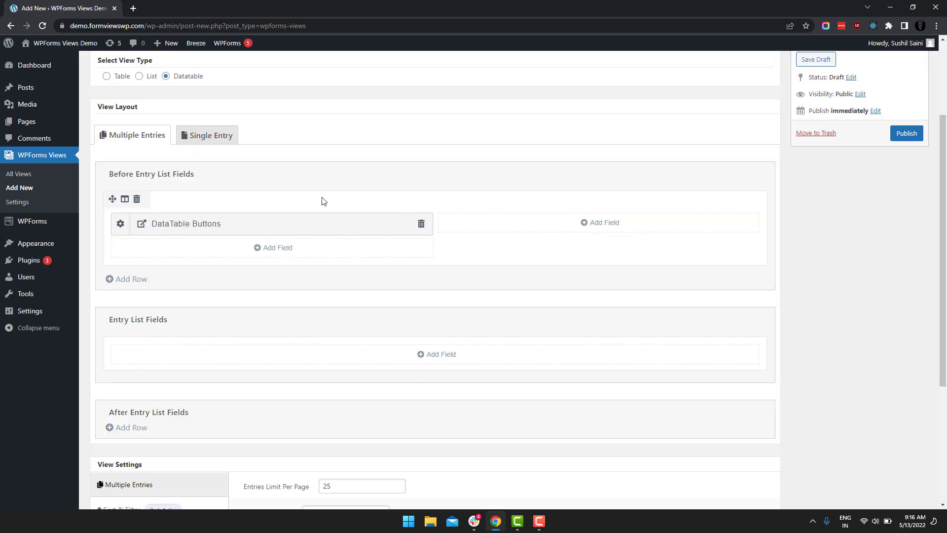
# - Add Email, Name and Country as the entry list fields
pyautogui.click(272, 247)
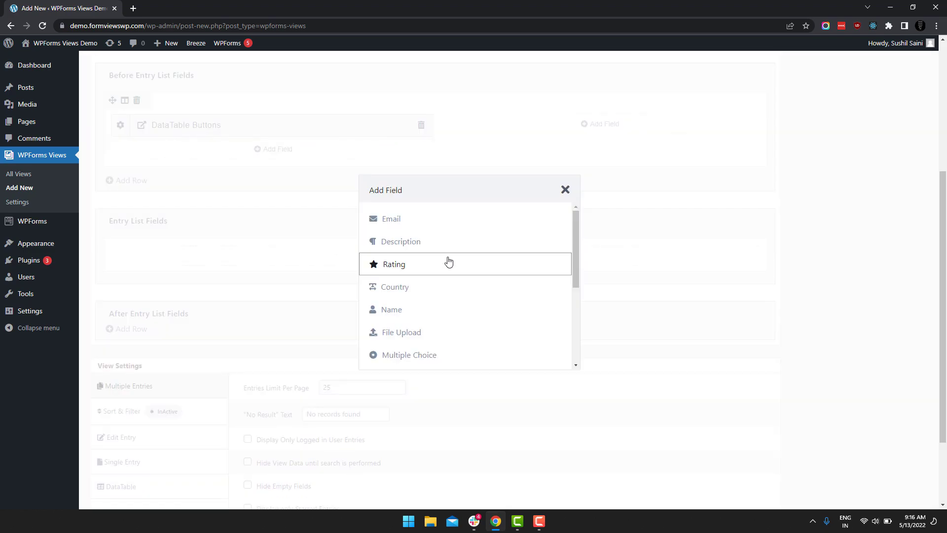
pyautogui.moveTo(456, 219)
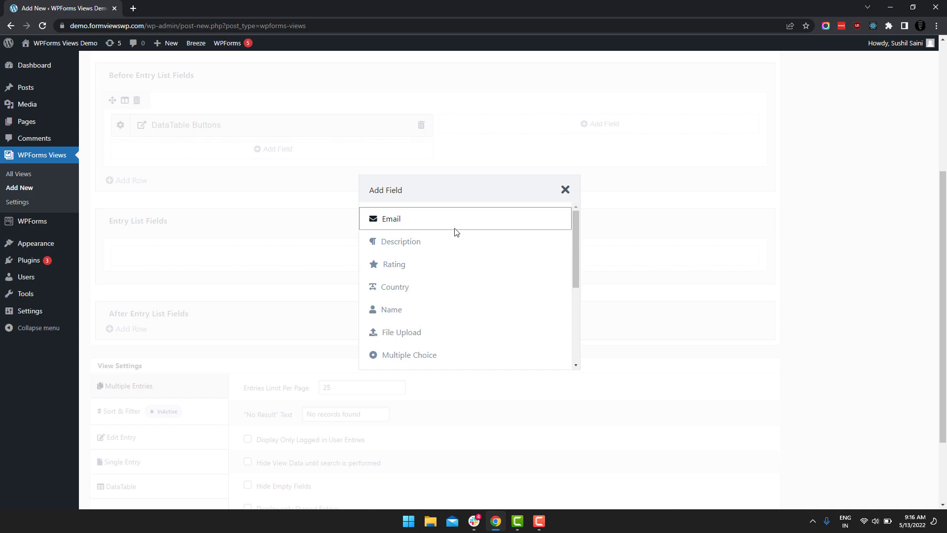
pyautogui.click(392, 218)
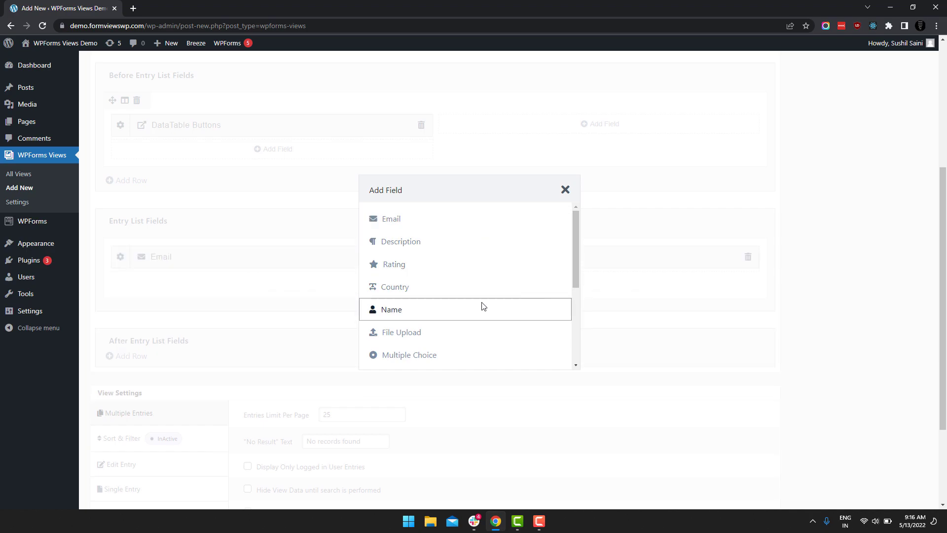
pyautogui.click(392, 309)
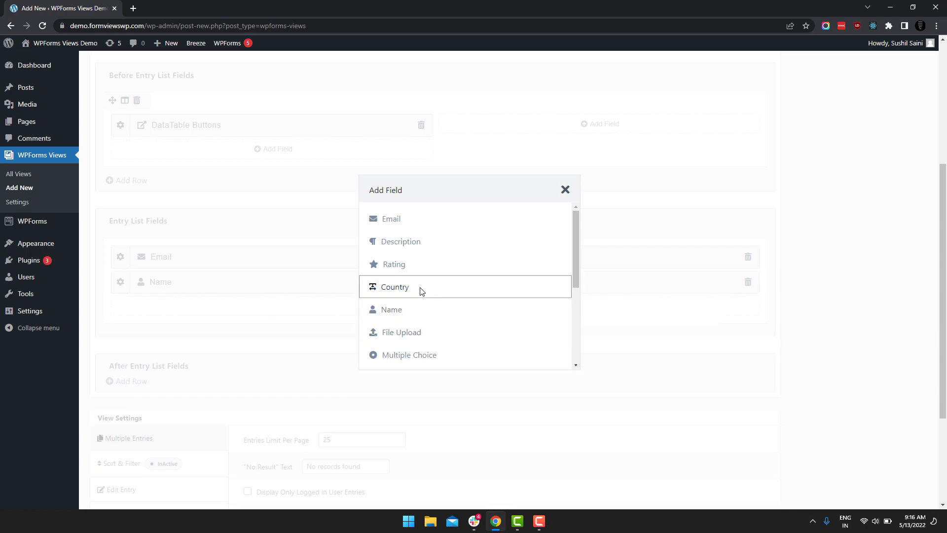
pyautogui.click(395, 286)
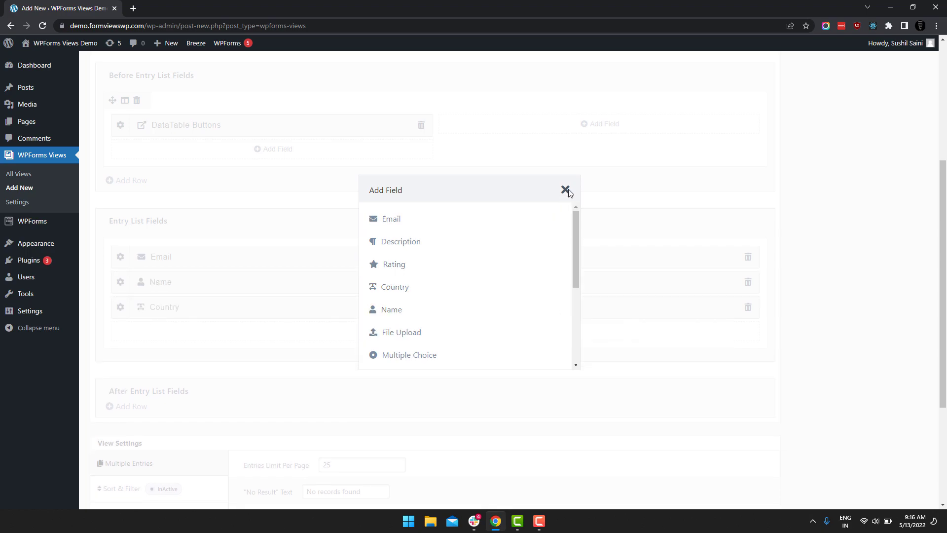
pyautogui.click(565, 189)
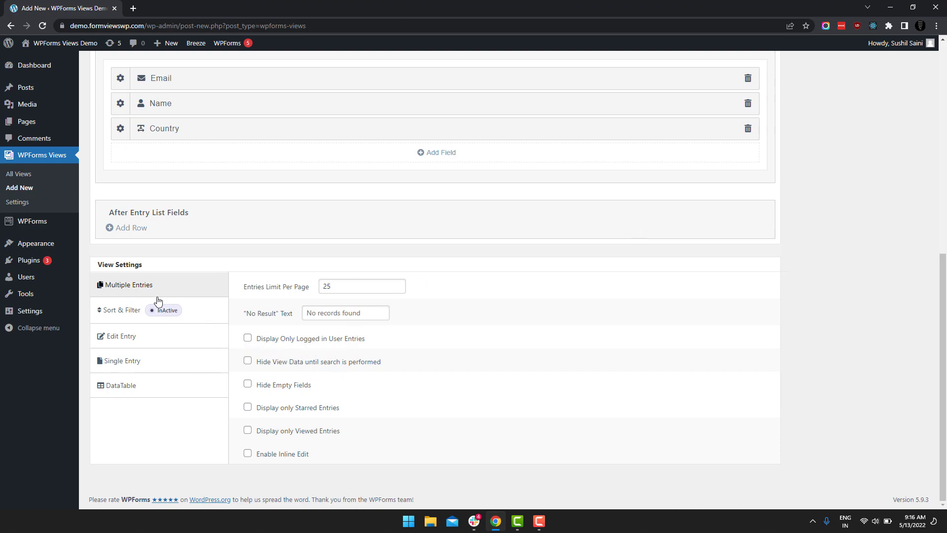
pyautogui.moveTo(217, 303)
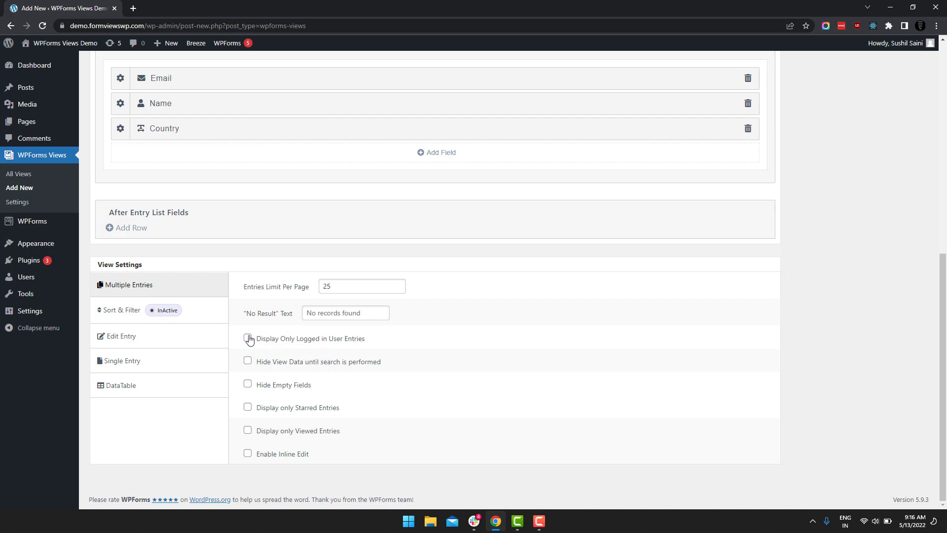
# - Publish the view to get its [wpforms-views id=193] shortcode
pyautogui.click(246, 339)
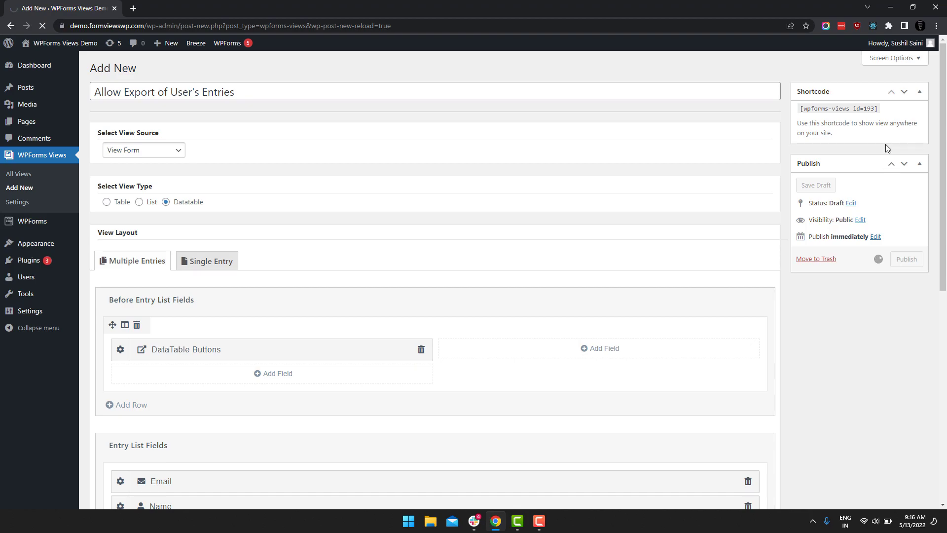
pyautogui.click(906, 260)
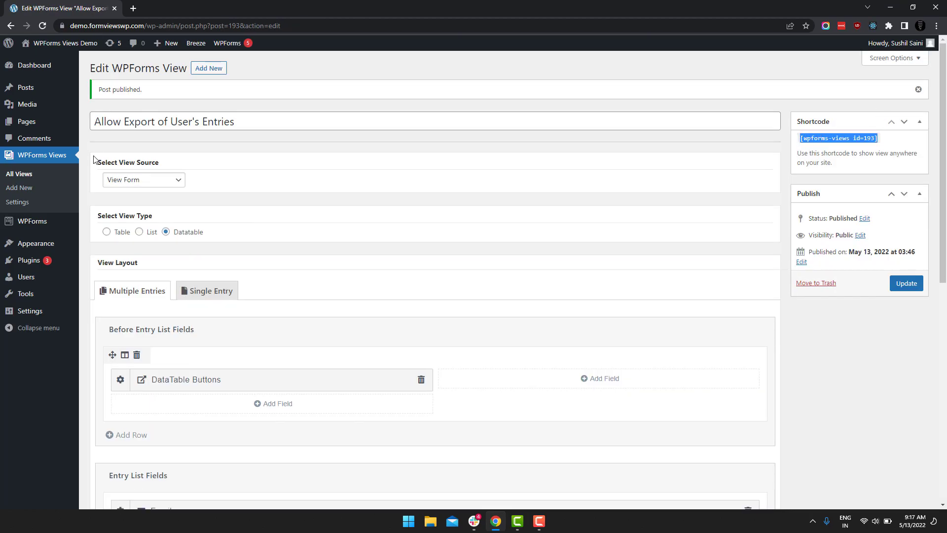
pyautogui.moveTo(25, 121)
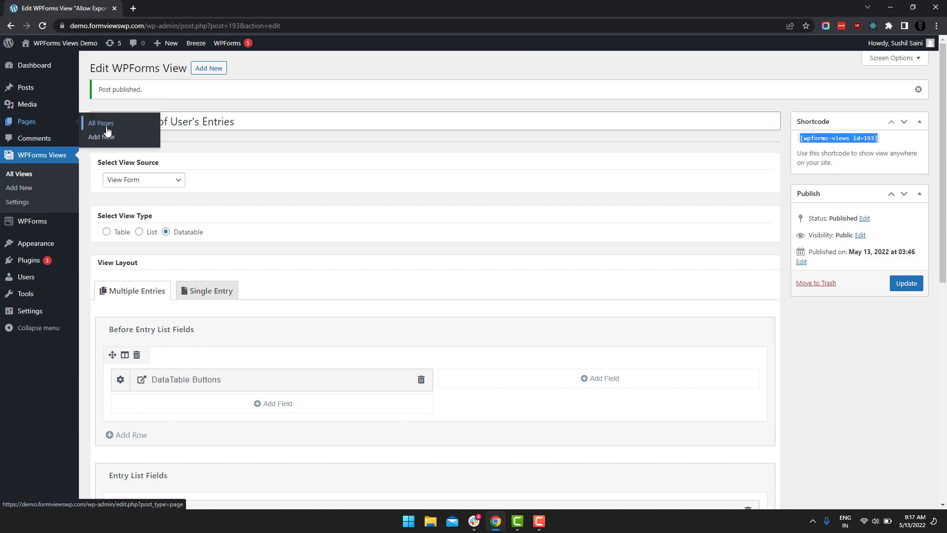
# - Create a new page with a Shortcode block containing [wpforms-views id=193]
pyautogui.click(101, 137)
pyautogui.write('Export WPForm Entries')
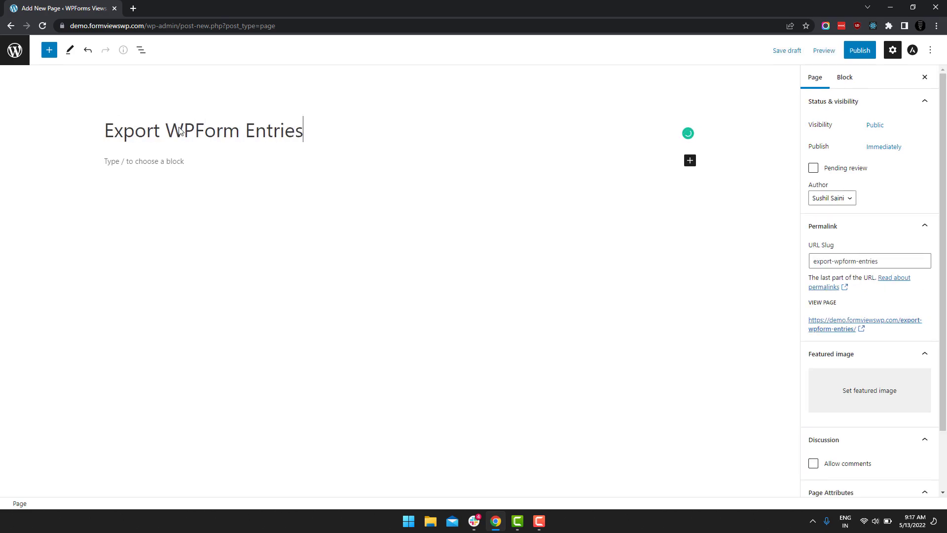
pyautogui.click(241, 161)
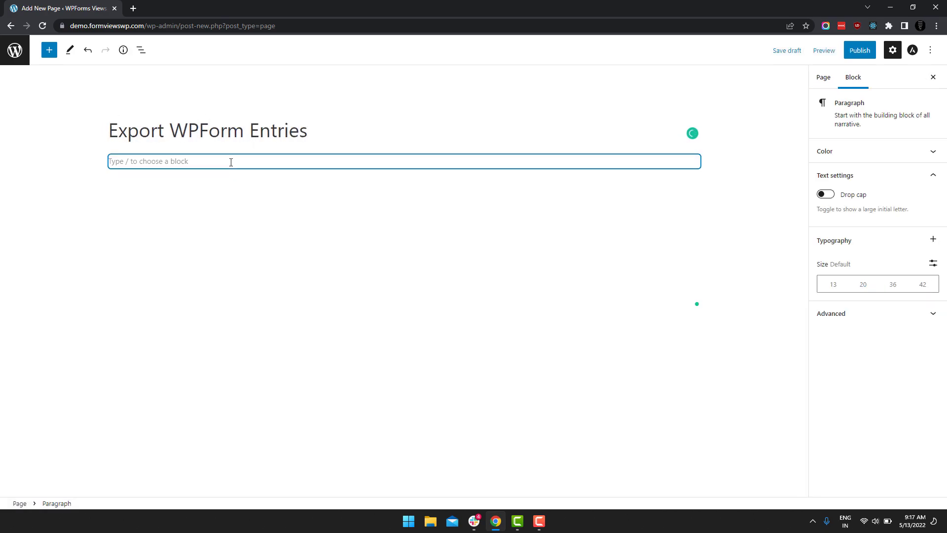
pyautogui.write('/s')
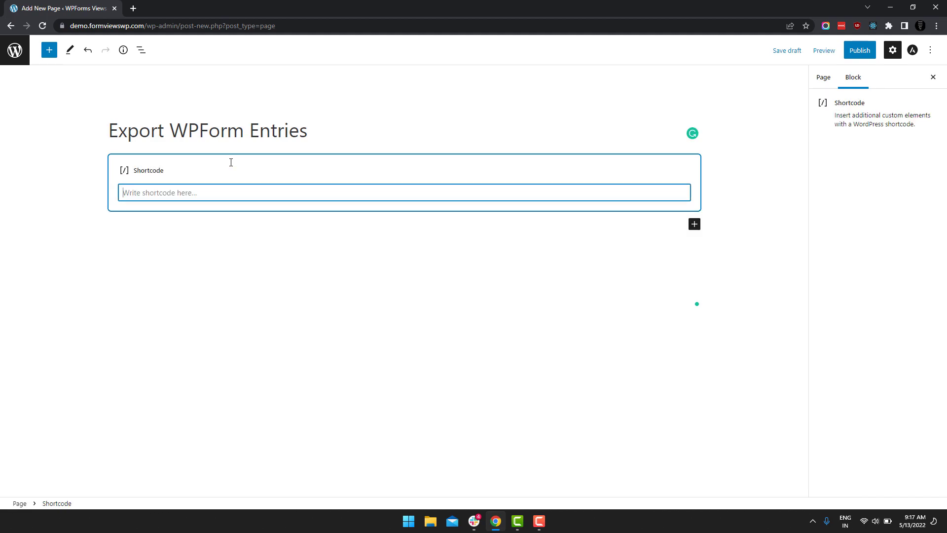
pyautogui.write('[wpforms-views id=193]')
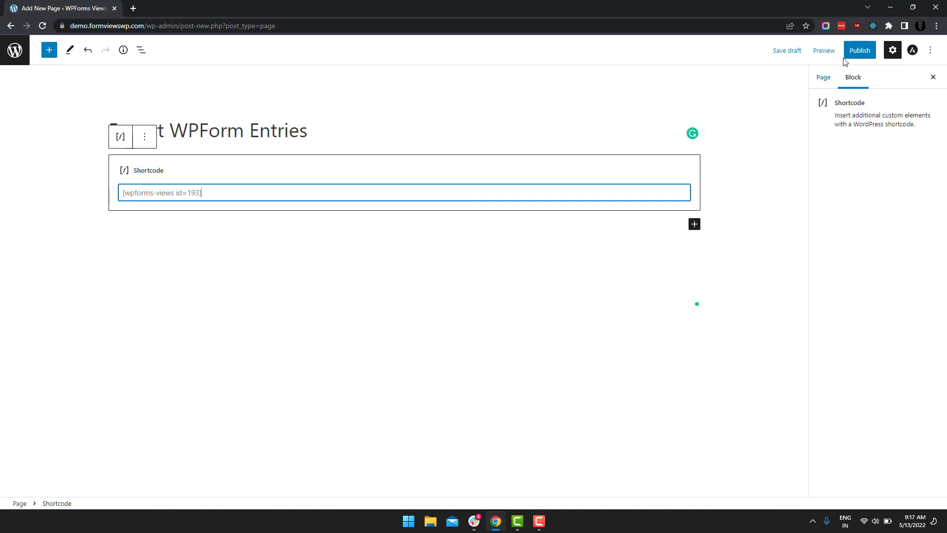
# - Publish the Export WPForm Entries page and view it live
pyautogui.click(860, 50)
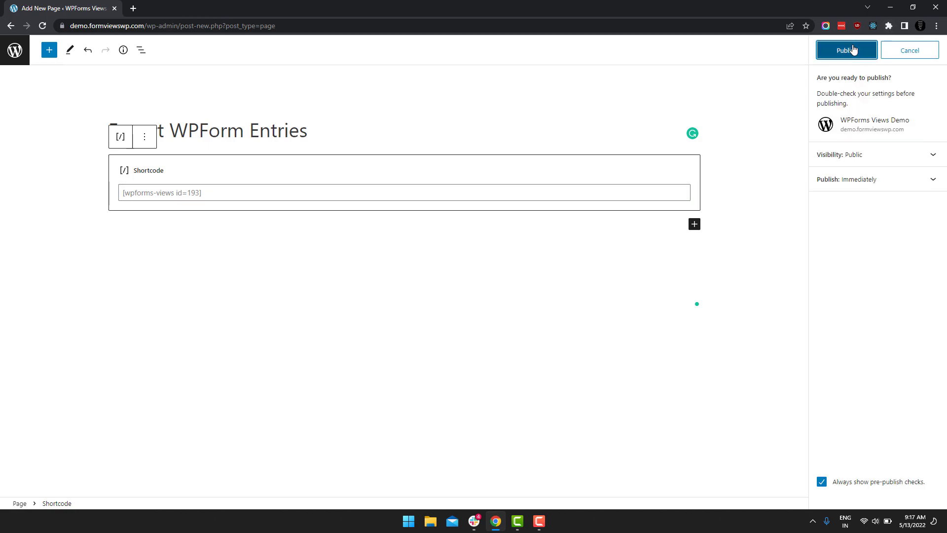
pyautogui.click(846, 49)
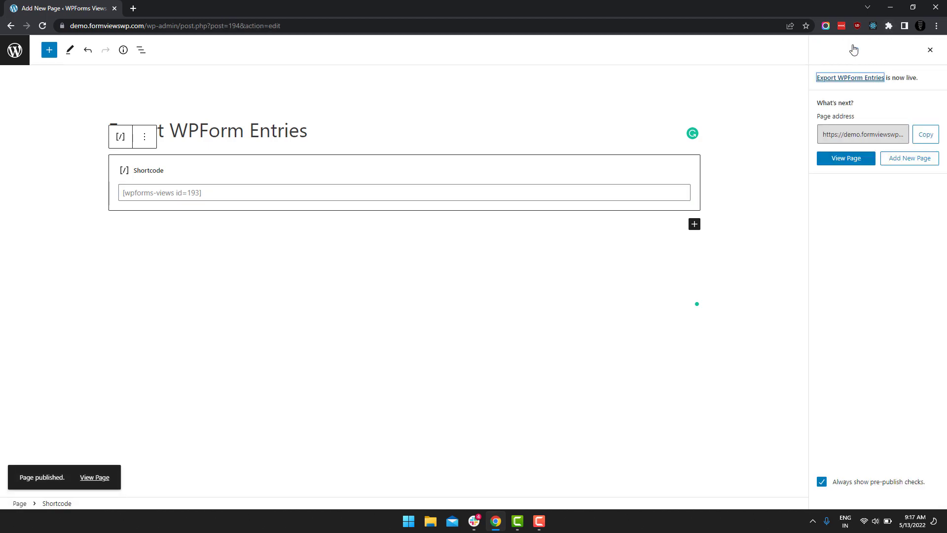
pyautogui.click(845, 158)
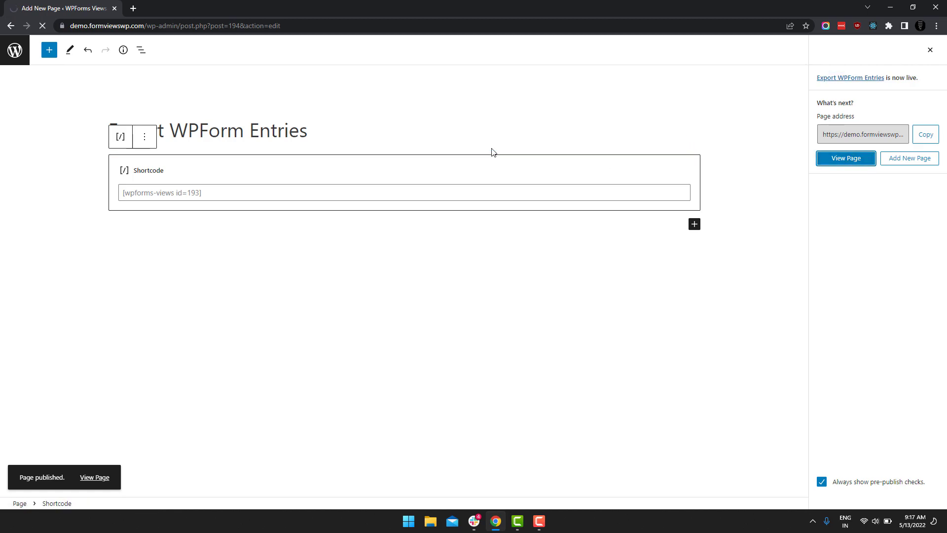
# - Review the live DataTable with Copy, CSV, Excel, PDF and Print export buttons
pyautogui.click(846, 158)
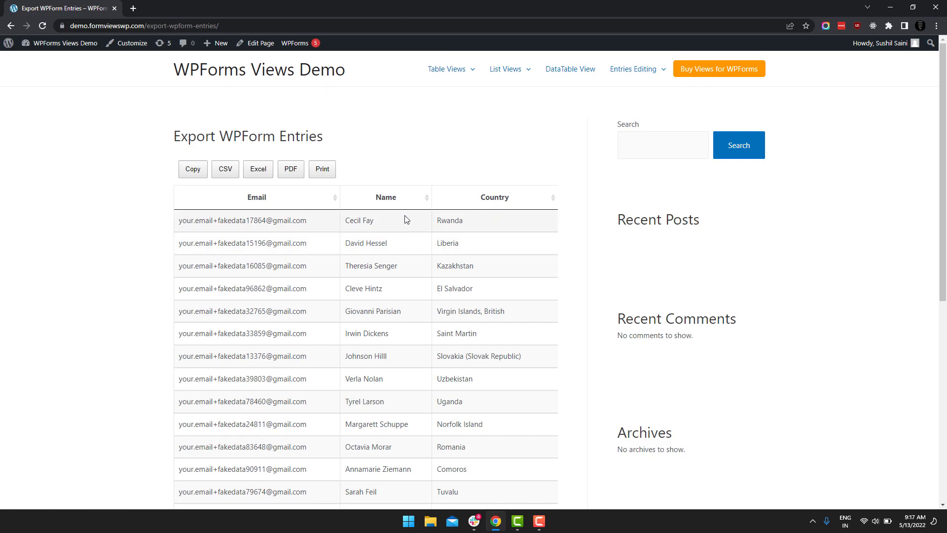
pyautogui.moveTo(399, 392)
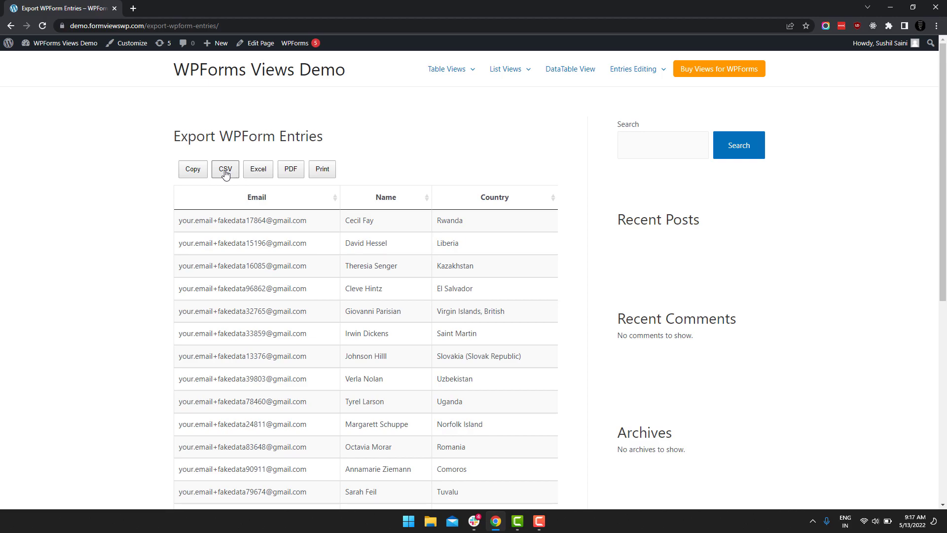
pyautogui.moveTo(291, 169)
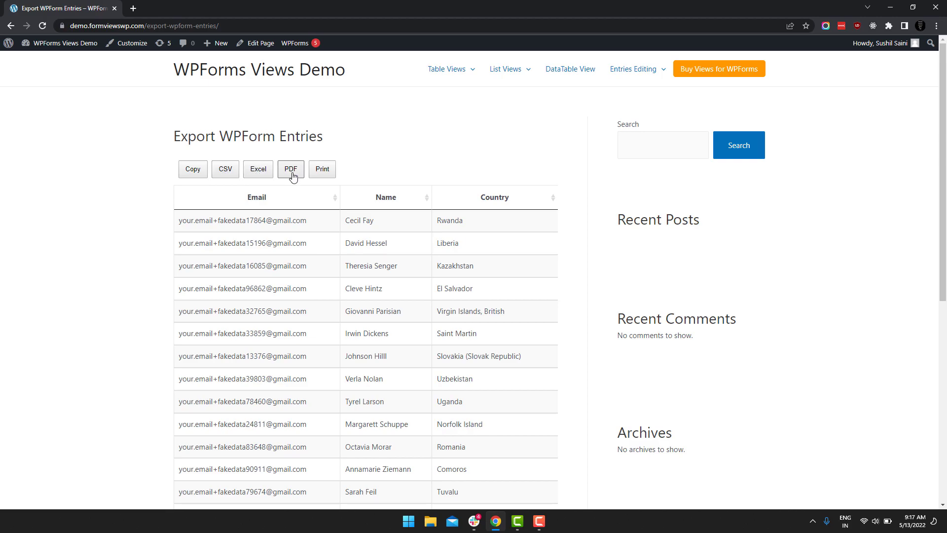